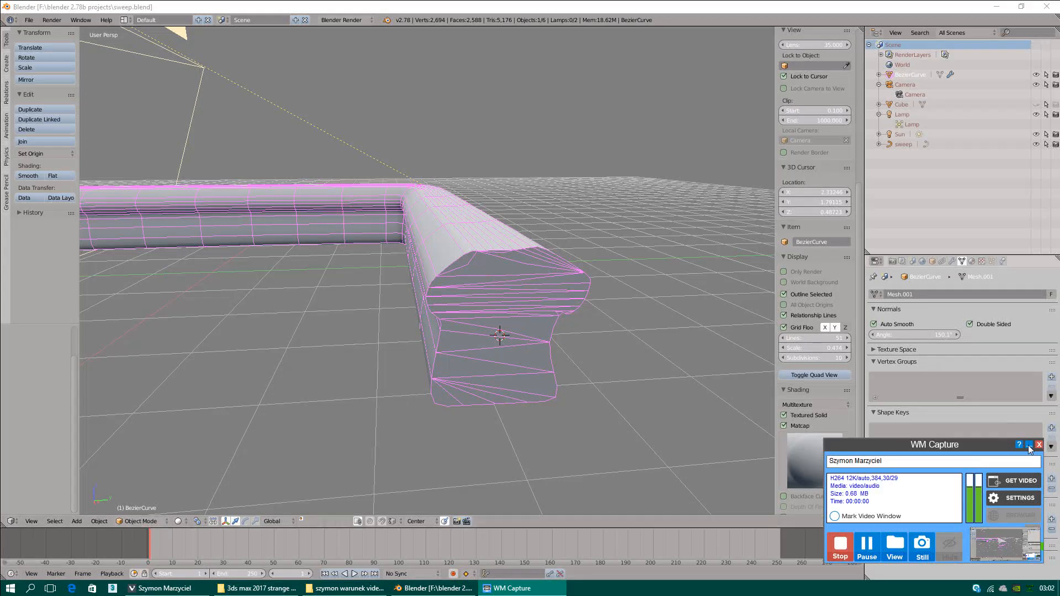
Step: Uncheck Lock to Cursor in the N-panel View section so orbiting no longer pivots on the 3D cursor
left_click(1040, 444)
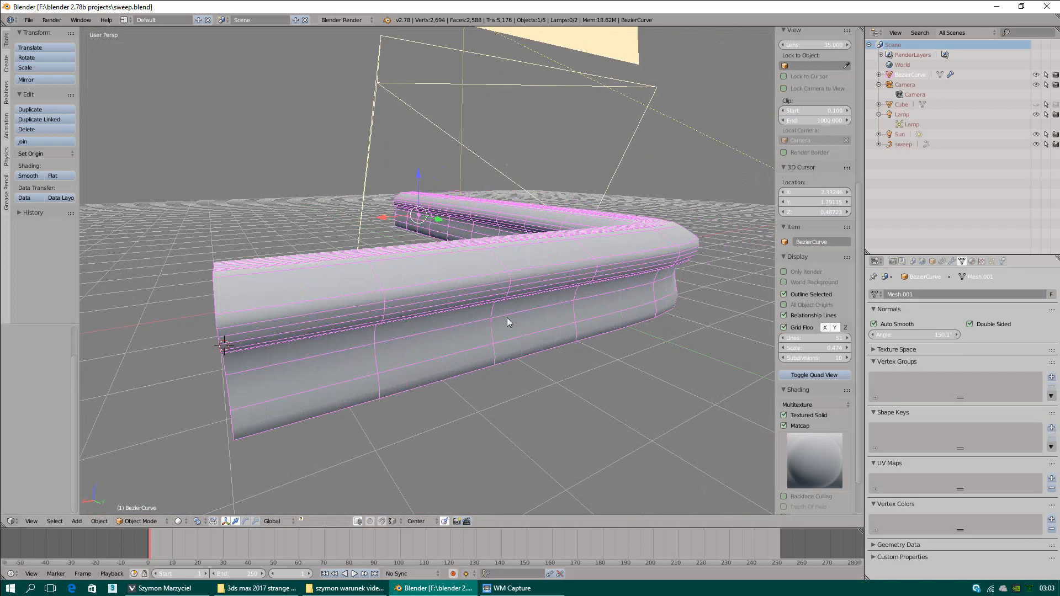
left_click_drag(507, 323, 577, 329)
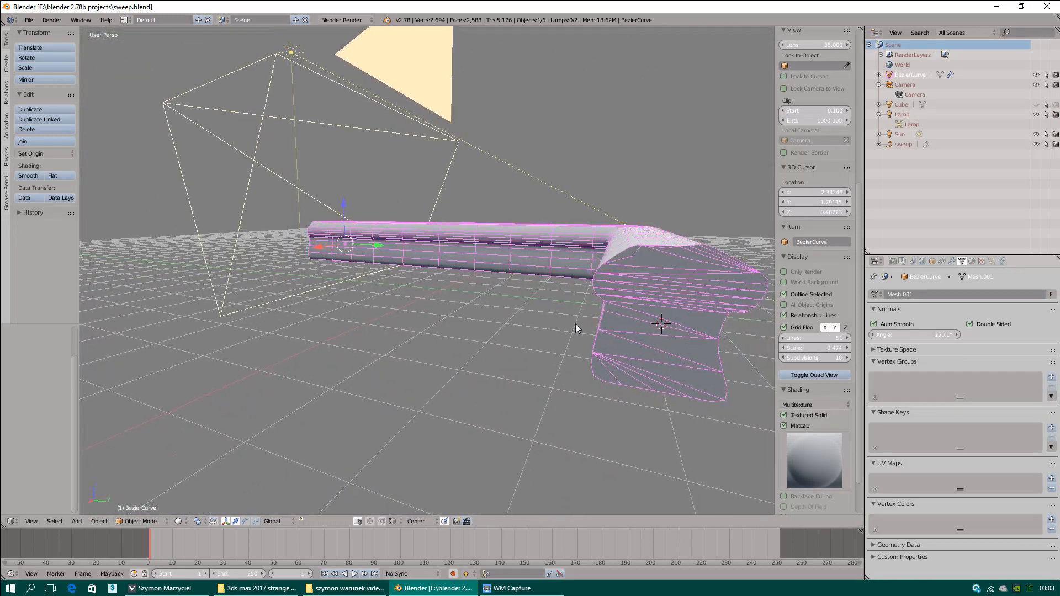
left_click_drag(575, 328, 569, 342)
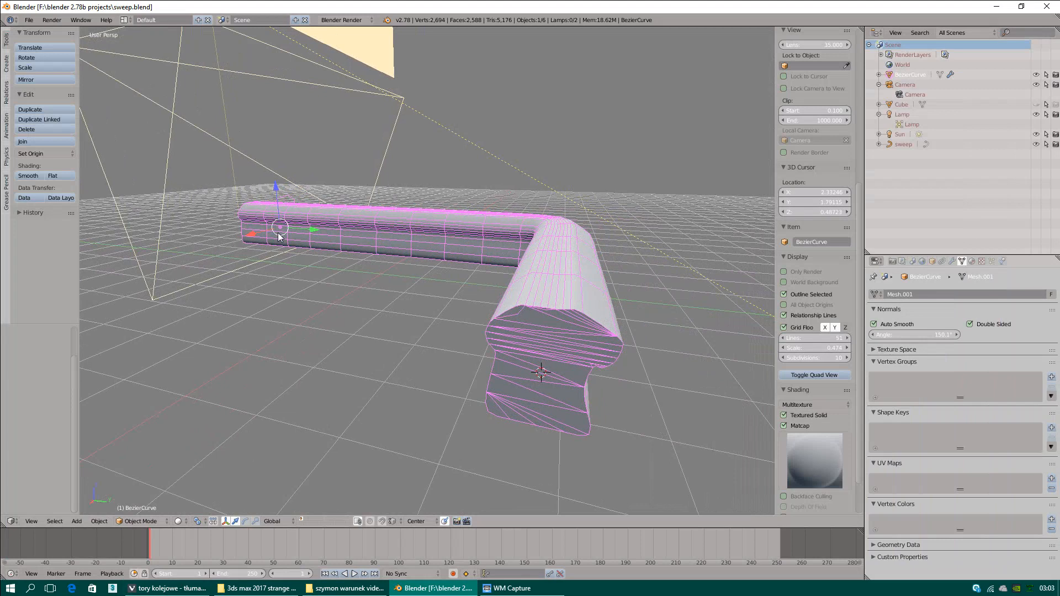
mouse_move(294, 233)
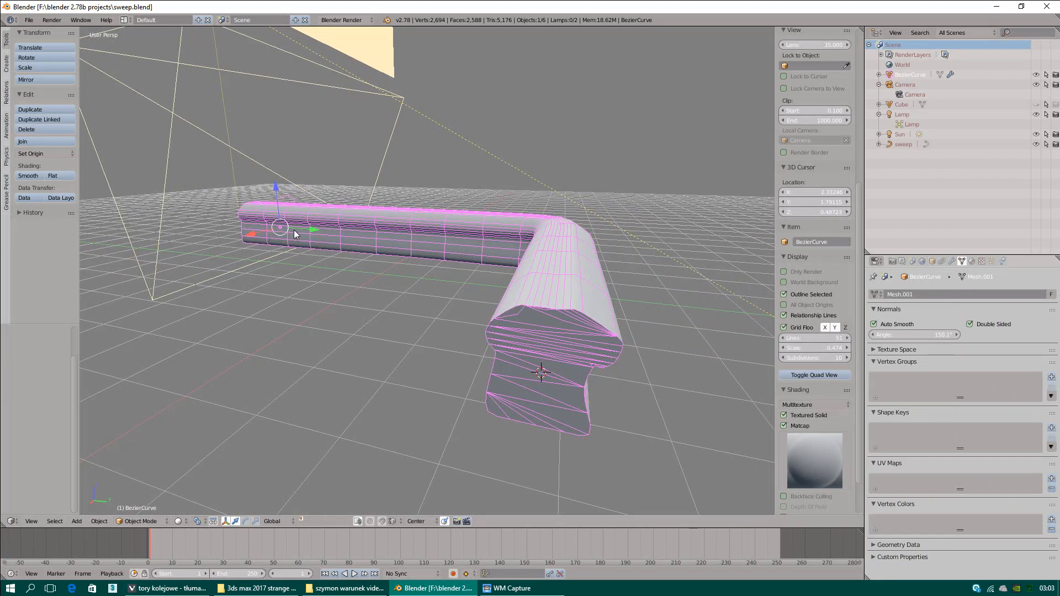
mouse_move(279, 218)
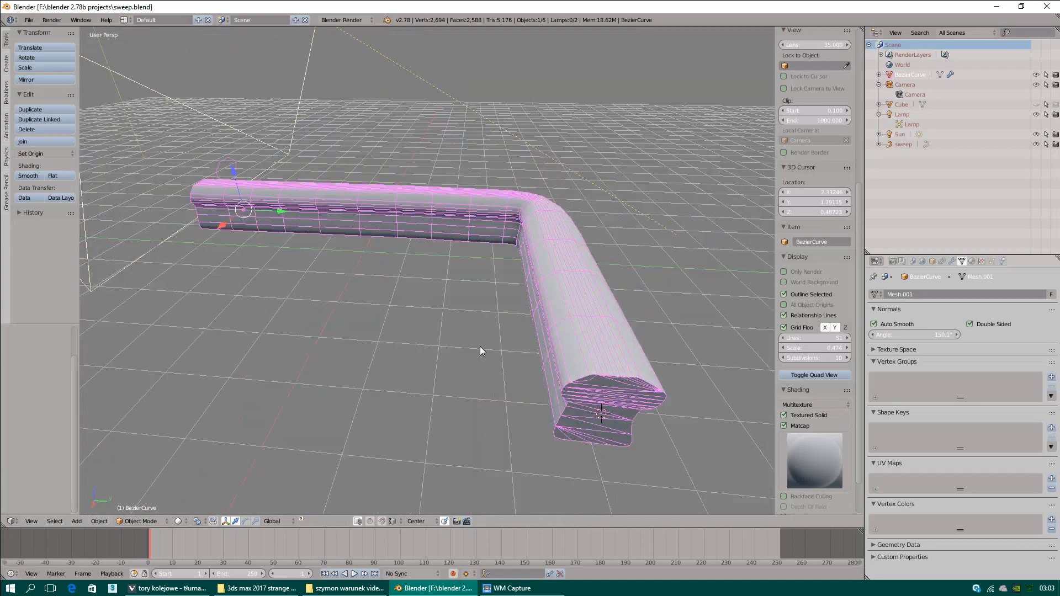
left_click_drag(480, 352, 510, 295)
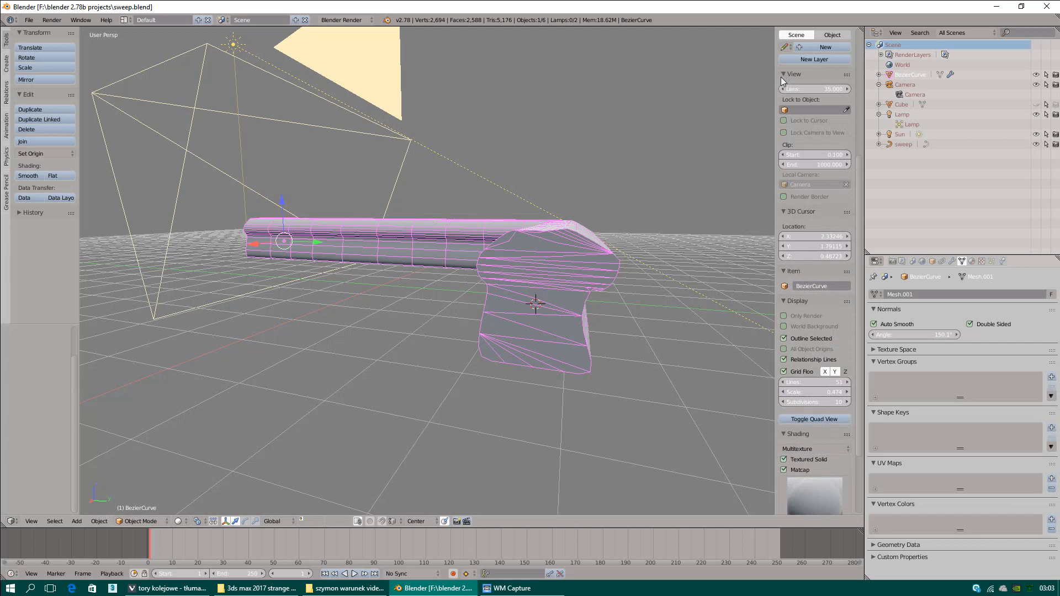
mouse_move(784, 81)
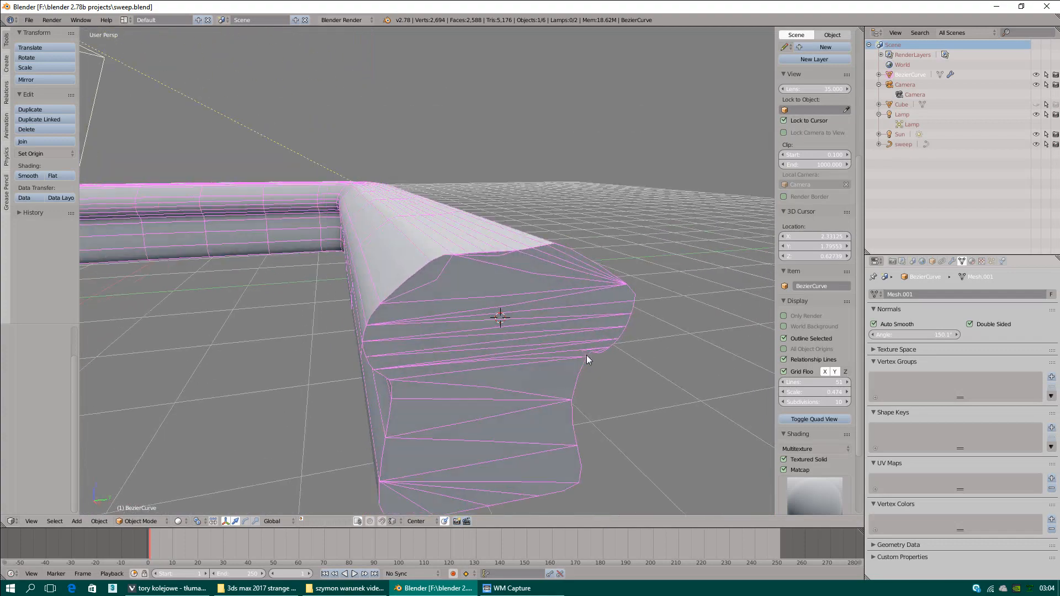
Step: Orbit around the rail end's 3D cursor, close in on the inner corner, then back out to the whole rail
left_click_drag(589, 359, 571, 355)
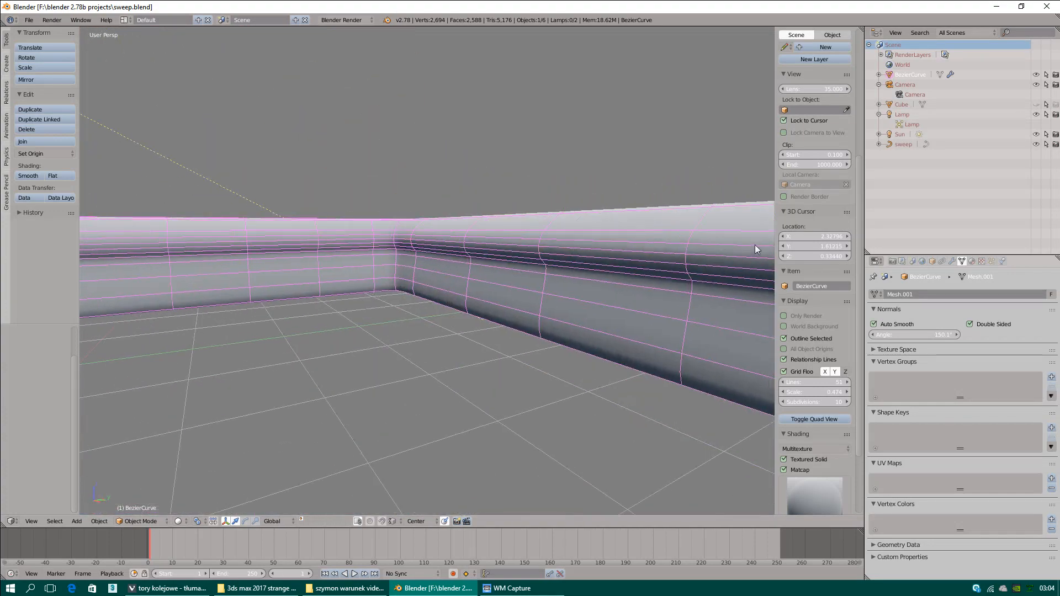
left_click_drag(756, 249, 296, 314)
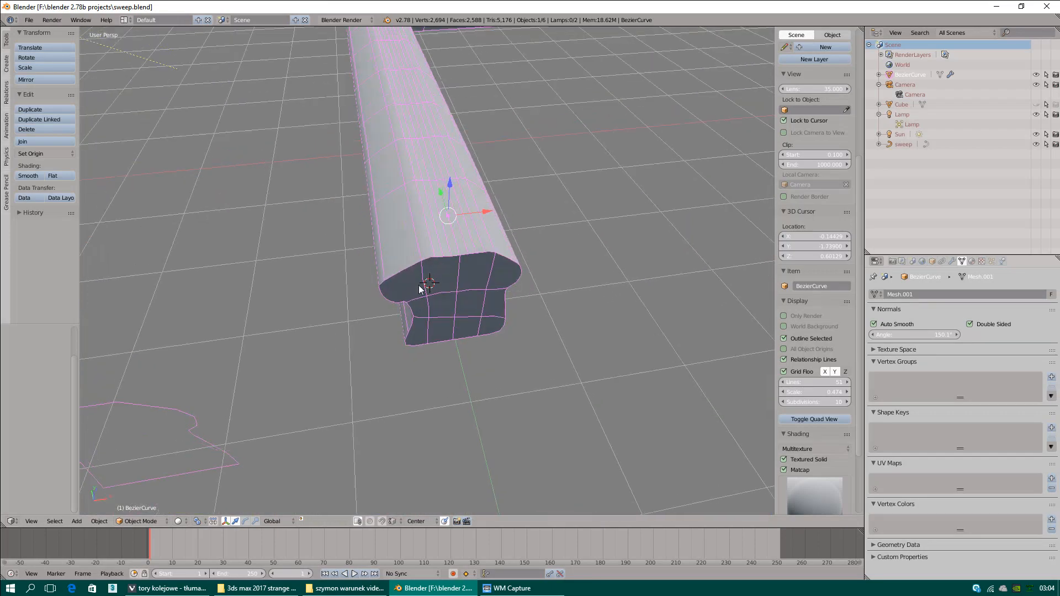
left_click_drag(447, 284, 473, 325)
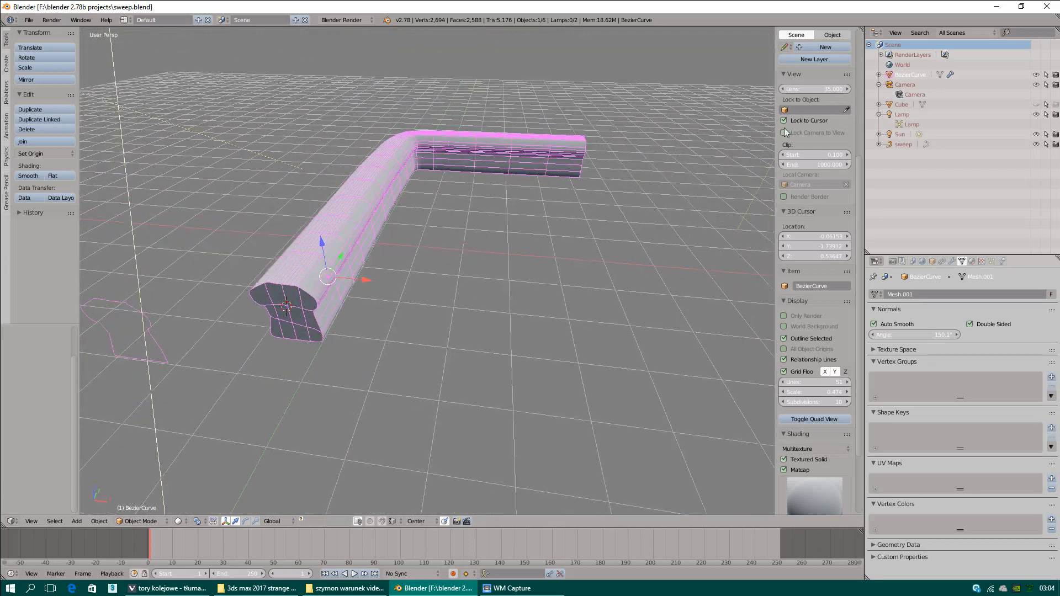
mouse_move(786, 132)
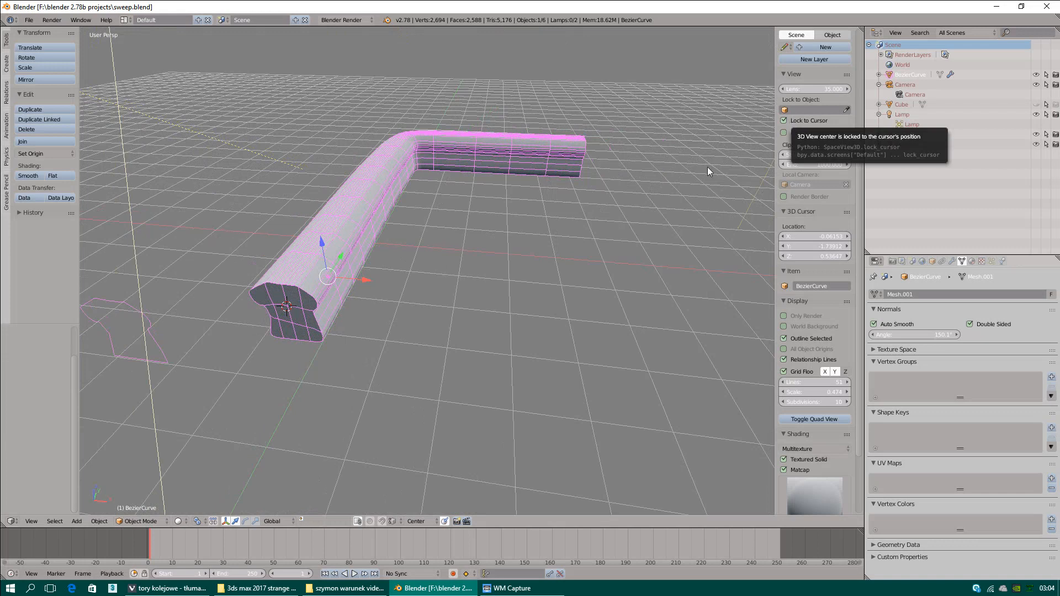